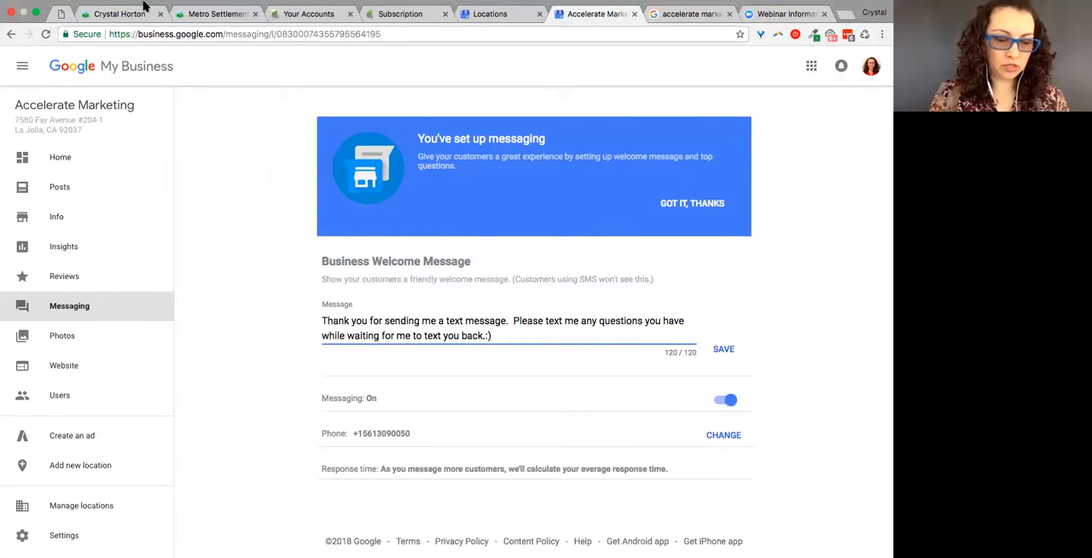
mouse_move(225, 413)
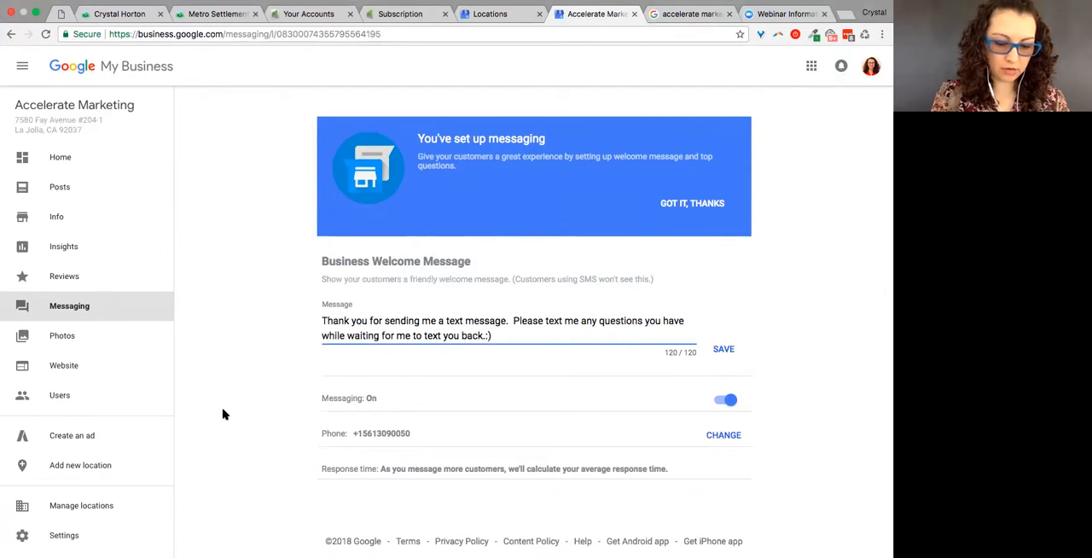
mouse_move(169, 387)
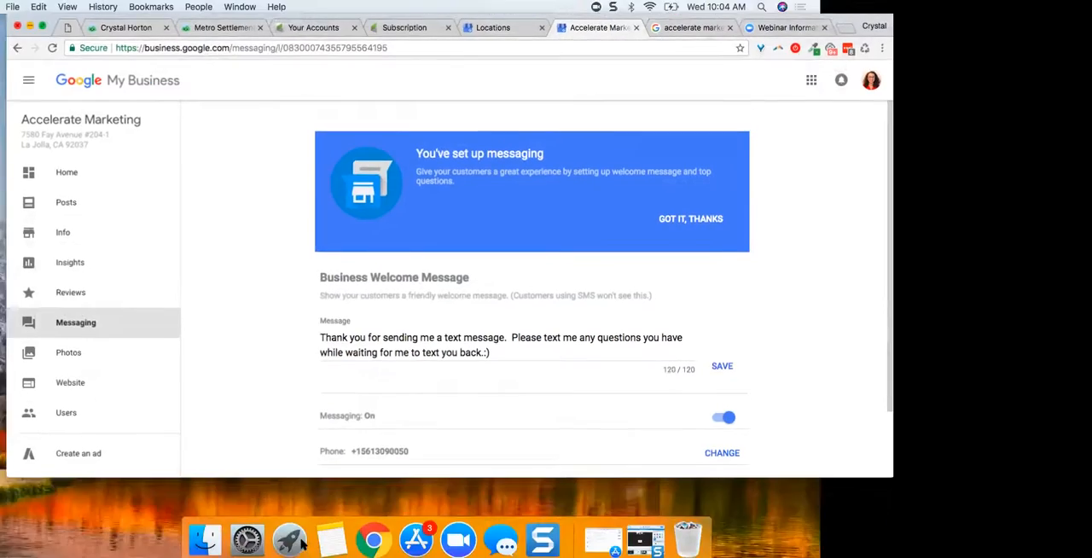
mouse_move(283, 539)
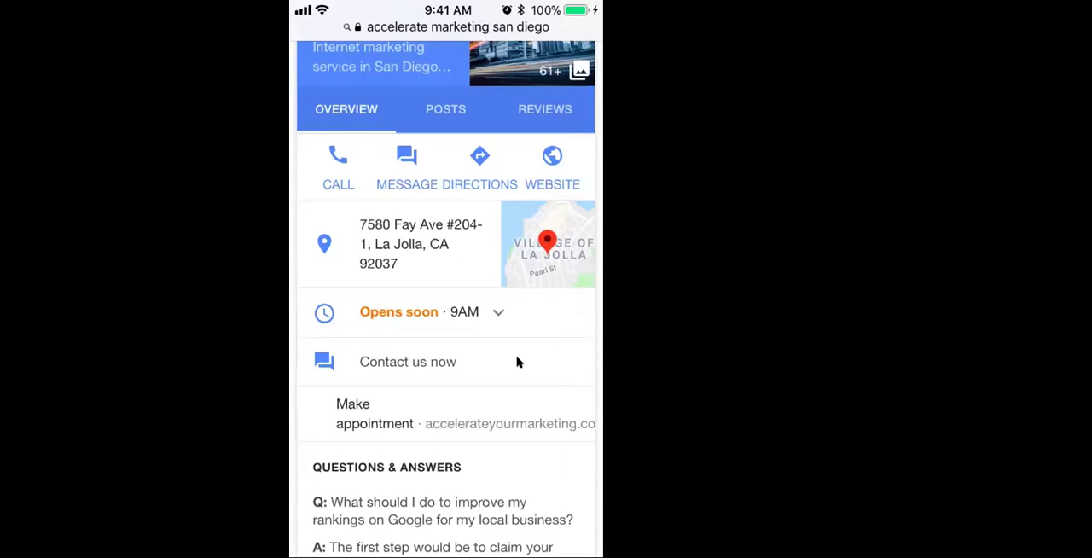
mouse_move(433, 389)
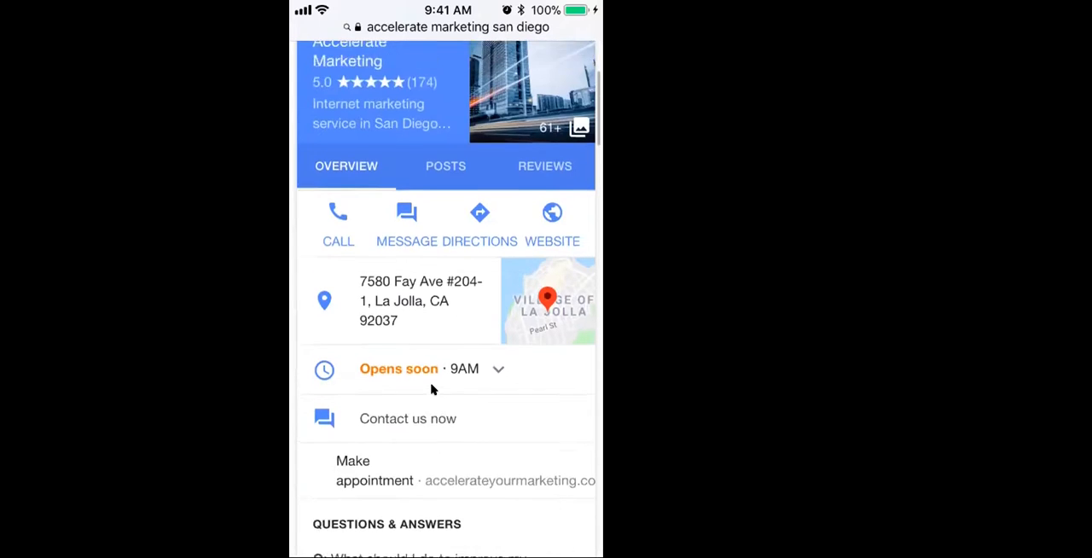
- Scroll the Accelerate Marketing knowledge panel and open its POSTS tab
scroll("down", 3)
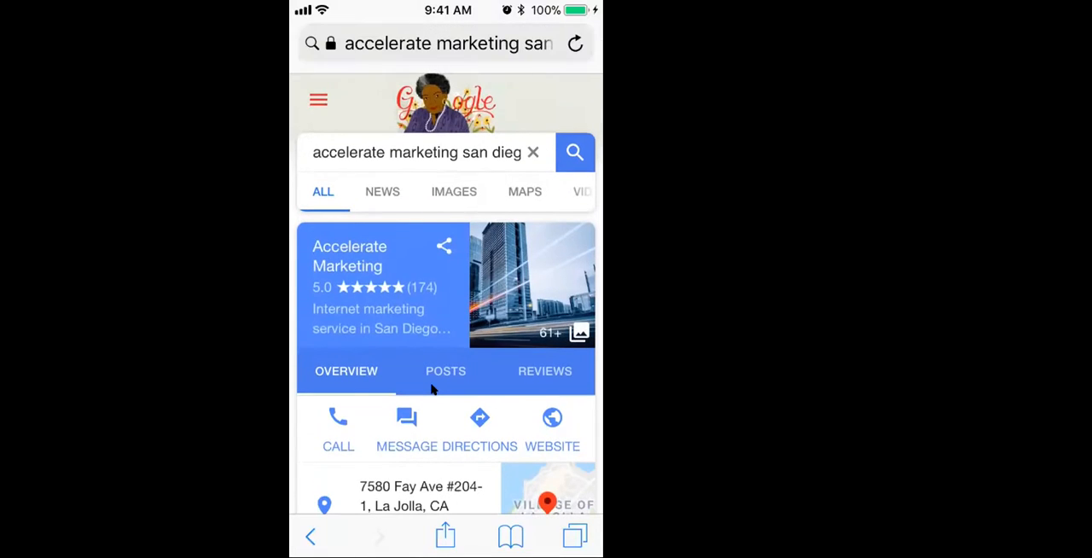
mouse_move(525, 106)
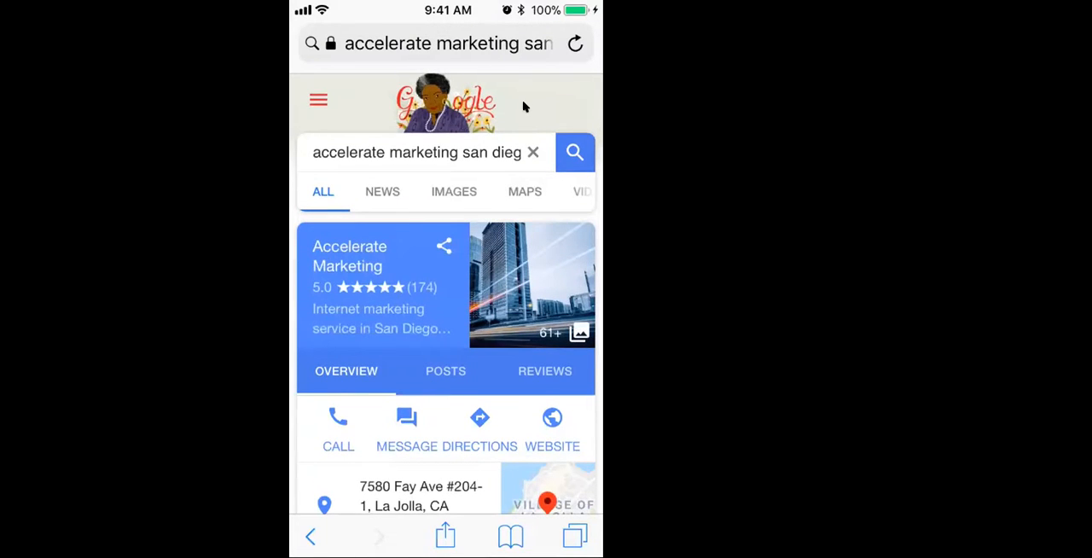
scroll("down", 3)
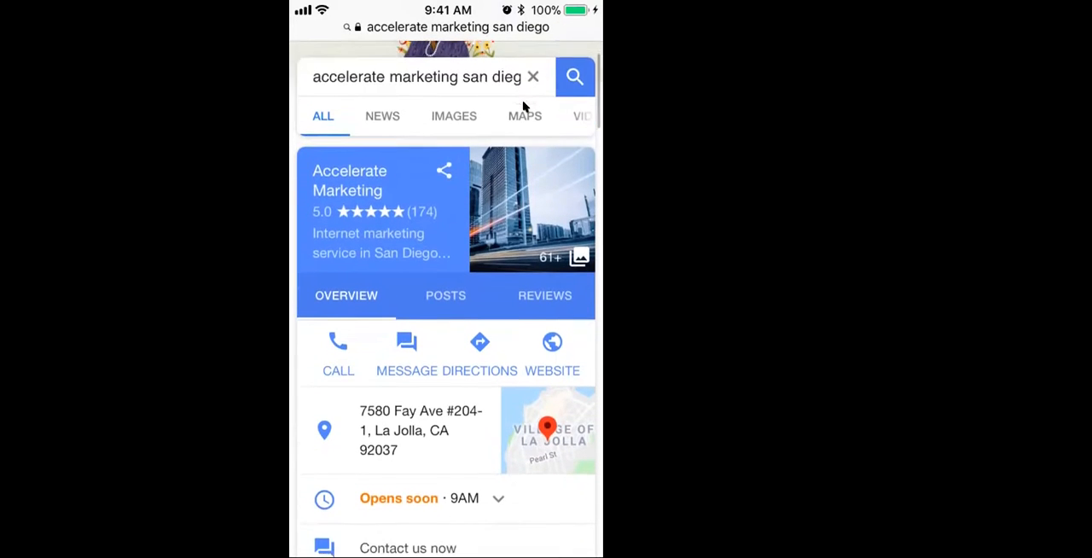
scroll("down", 3)
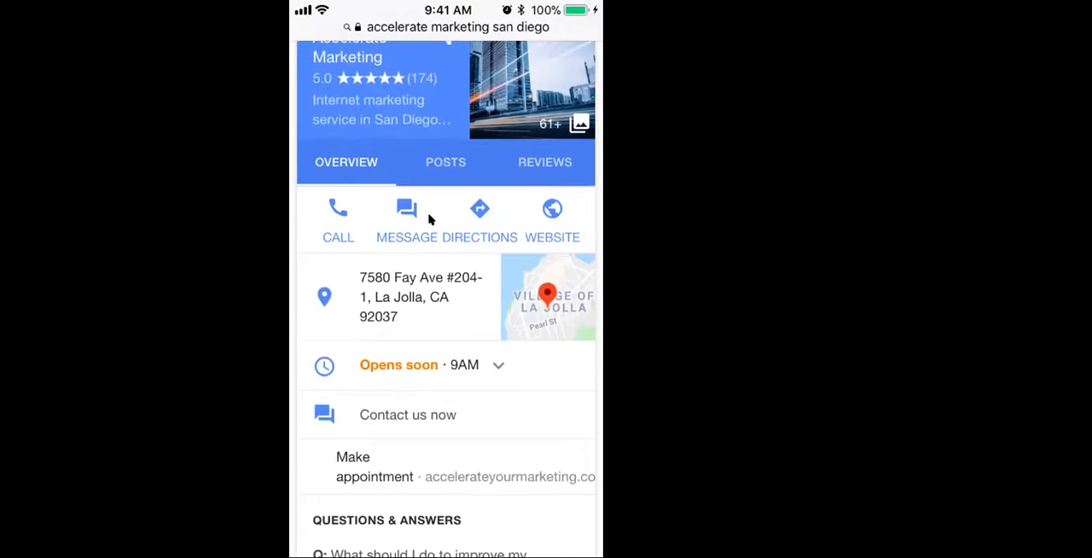
mouse_move(405, 198)
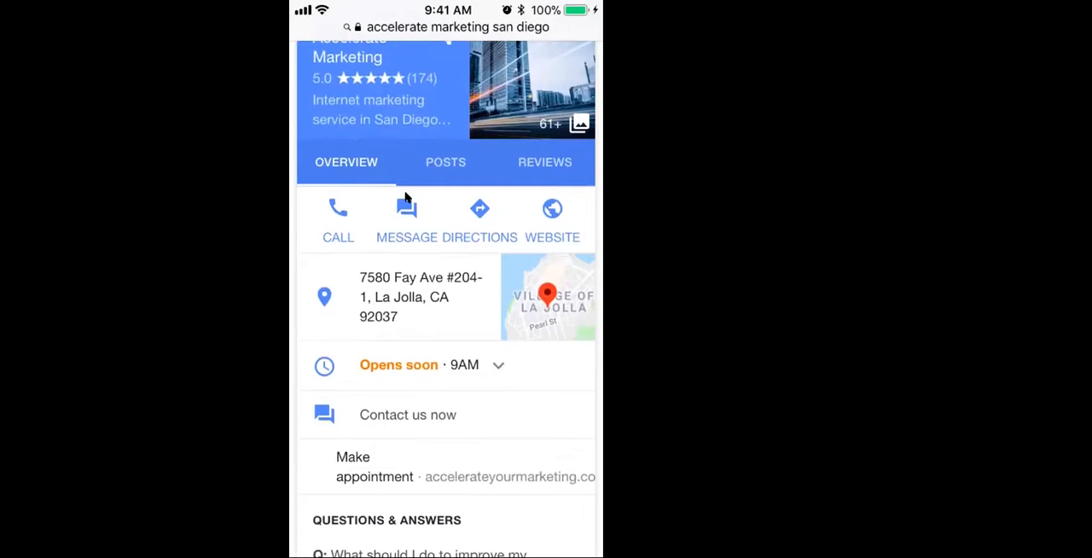
mouse_move(384, 191)
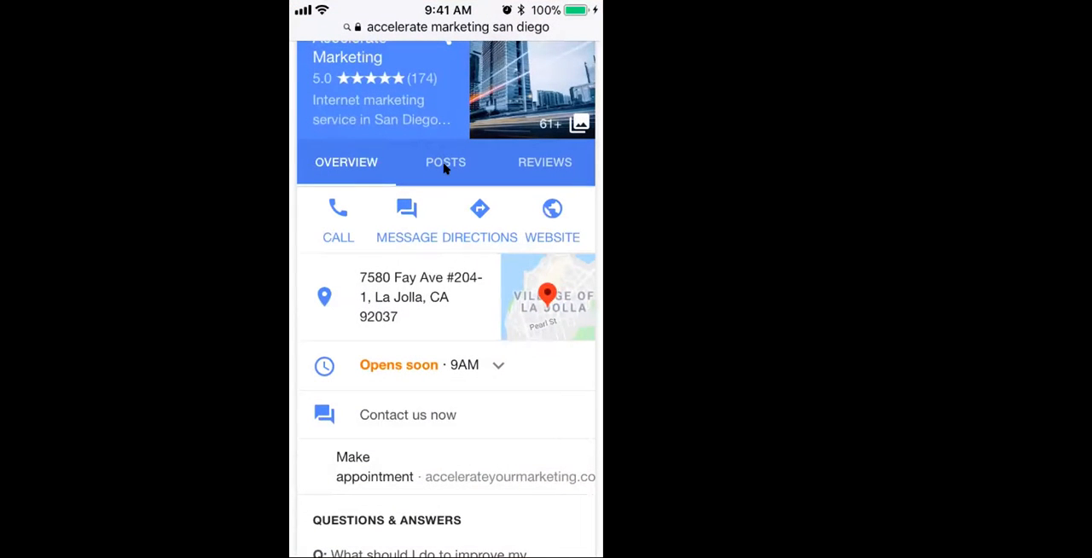
left_click(446, 162)
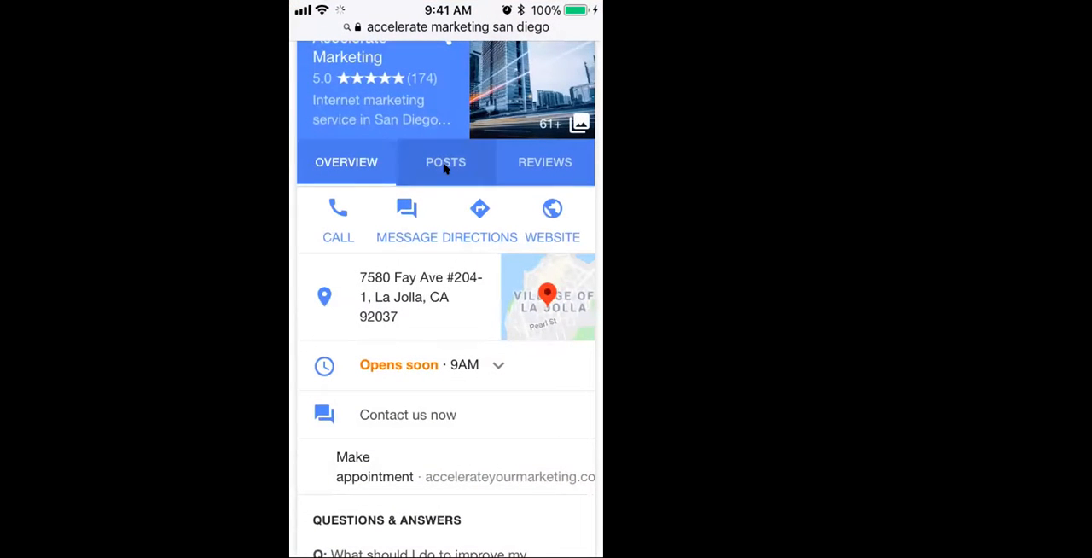
left_click(446, 162)
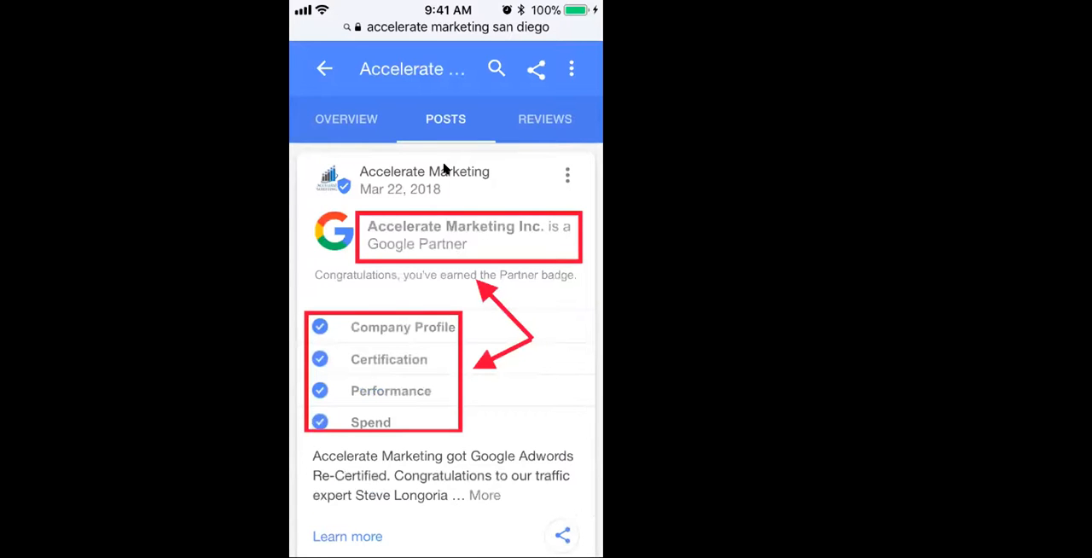
- Scroll through the posts, from the Google Partner certification post to later updates
scroll("down", 3)
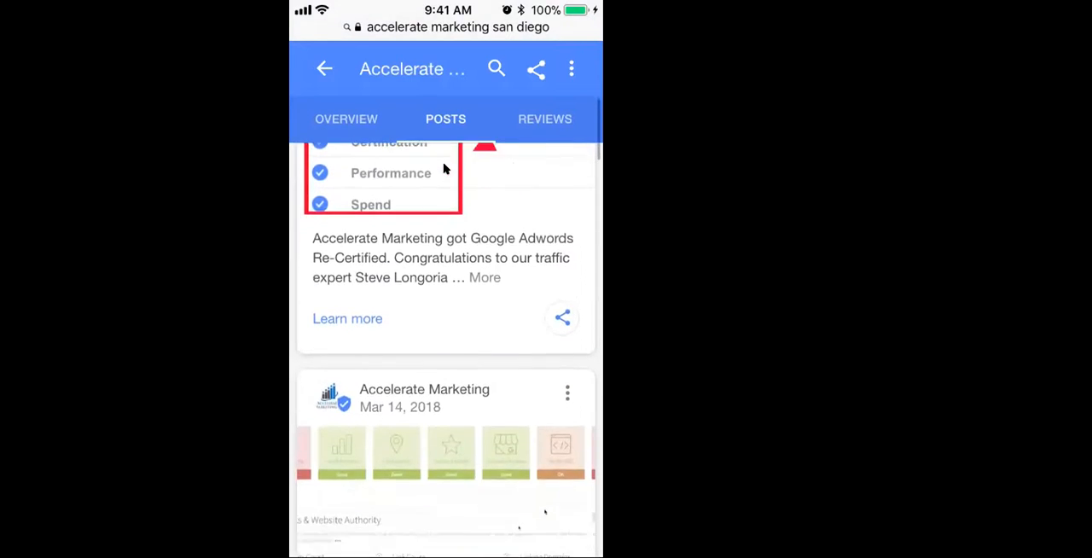
scroll("down", 3)
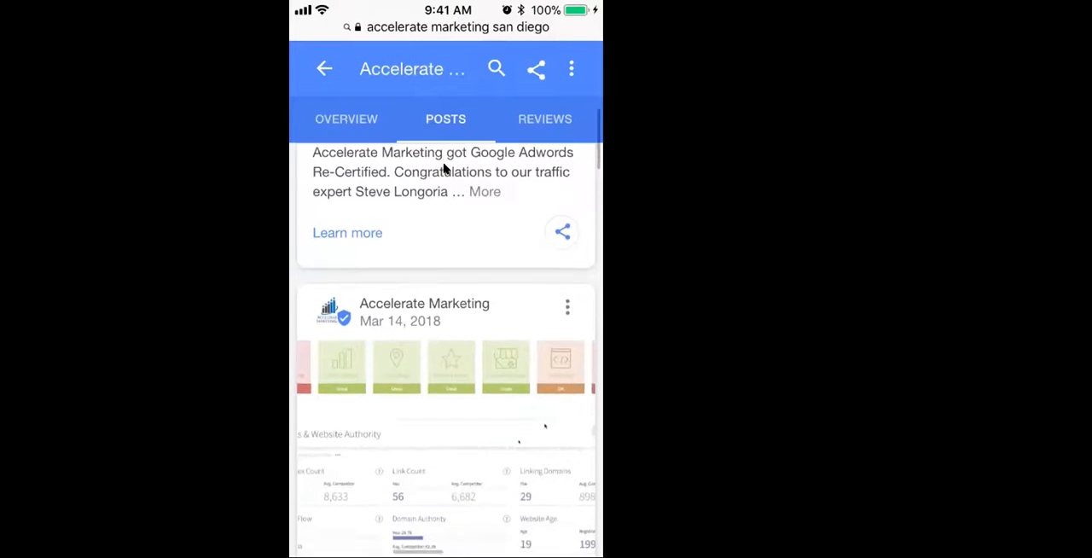
scroll("down", 3)
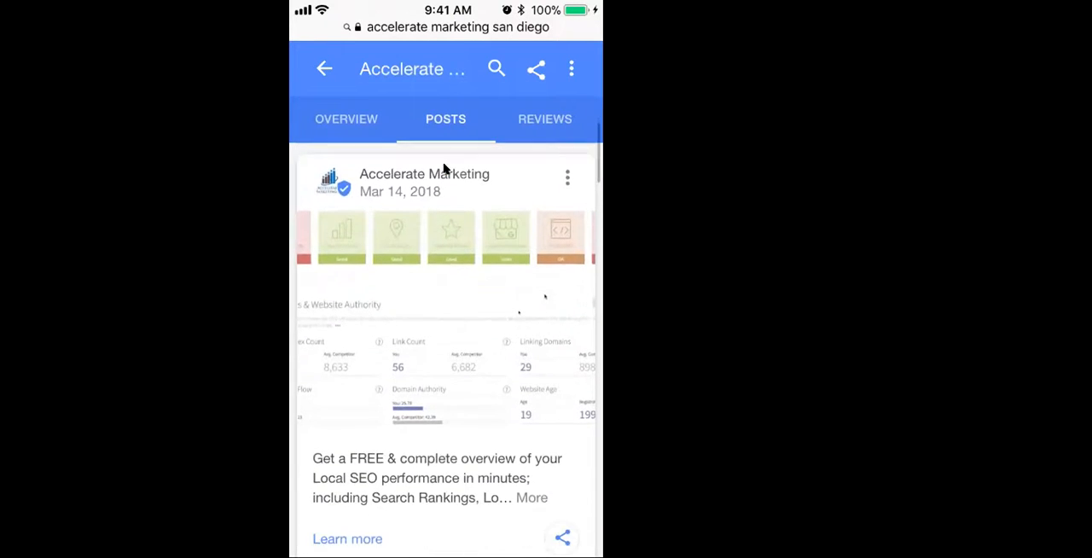
scroll("down", 3)
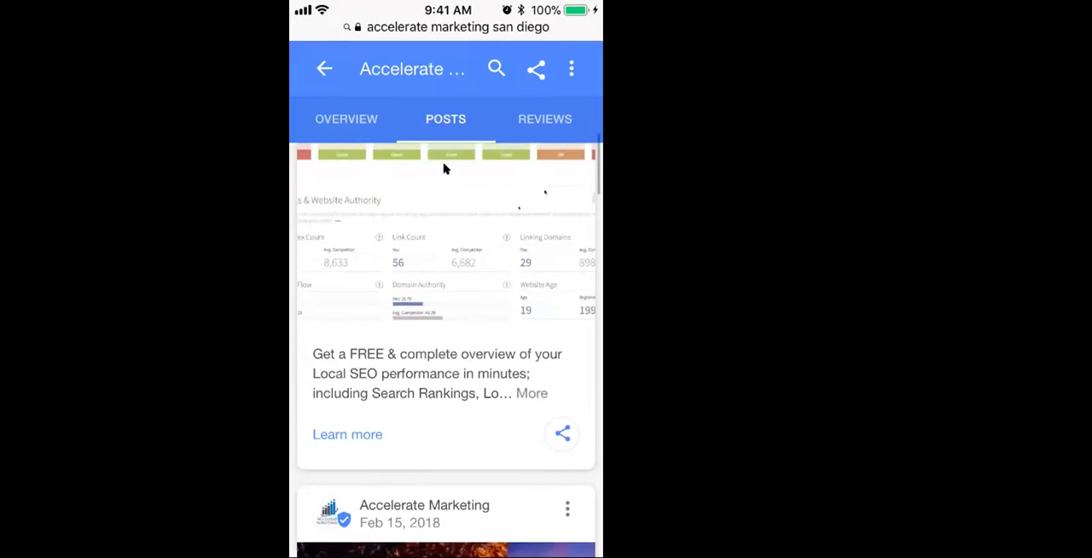
scroll("down", 3)
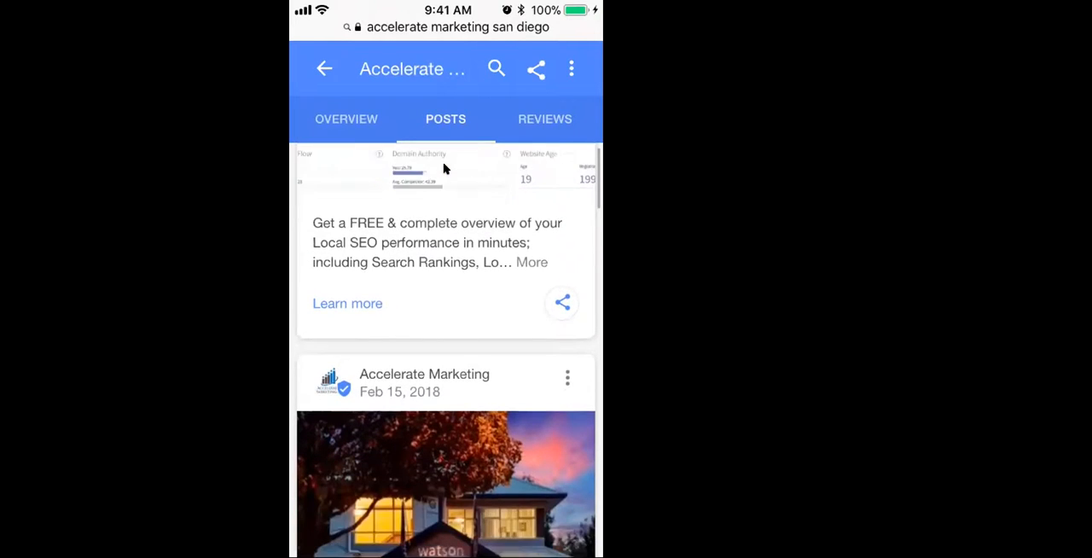
scroll("down", 3)
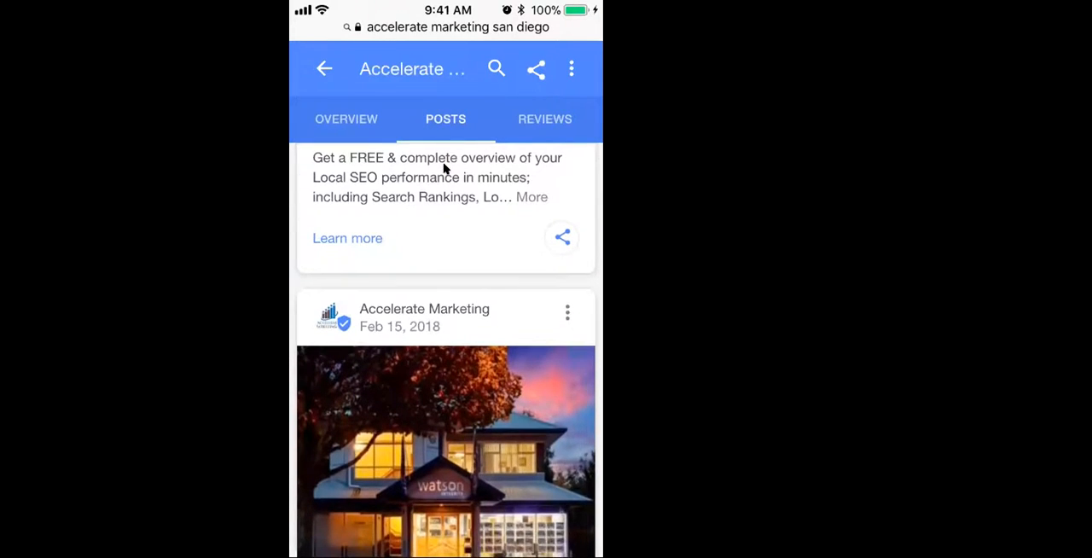
scroll("down", 3)
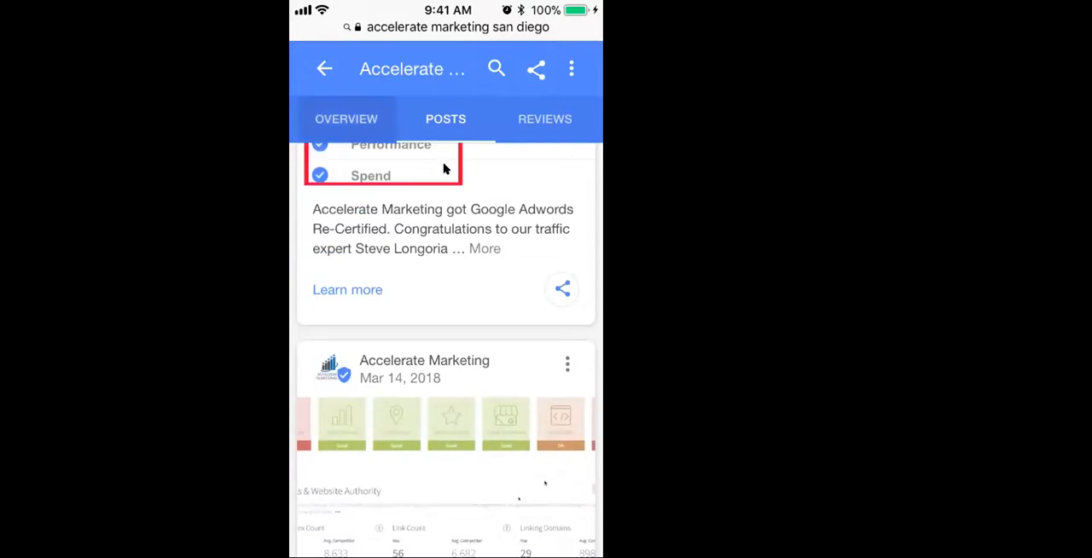
- Return to the listing Overview and scroll down toward Questions & Answers
left_click(345, 119)
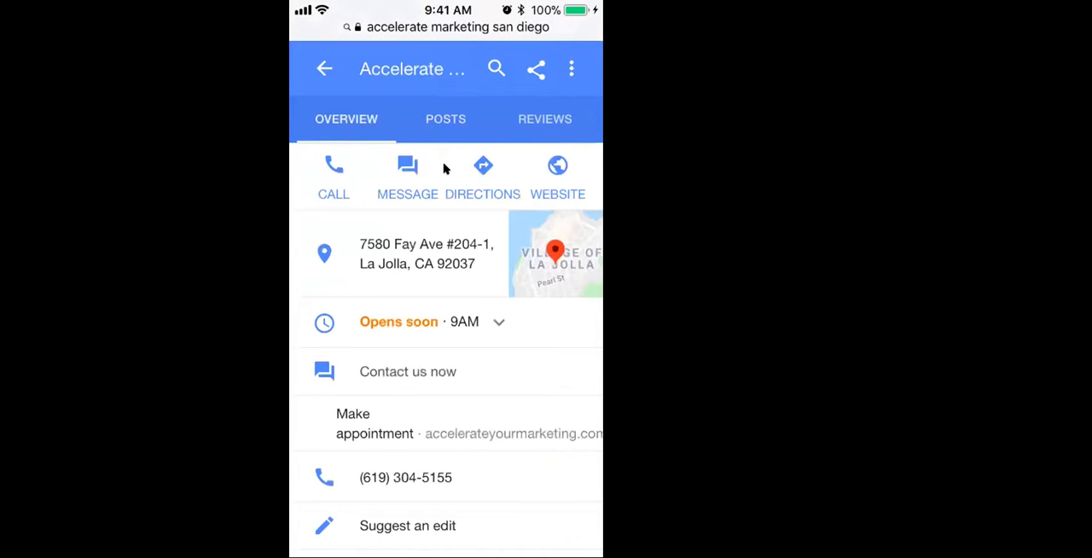
scroll("down", 3)
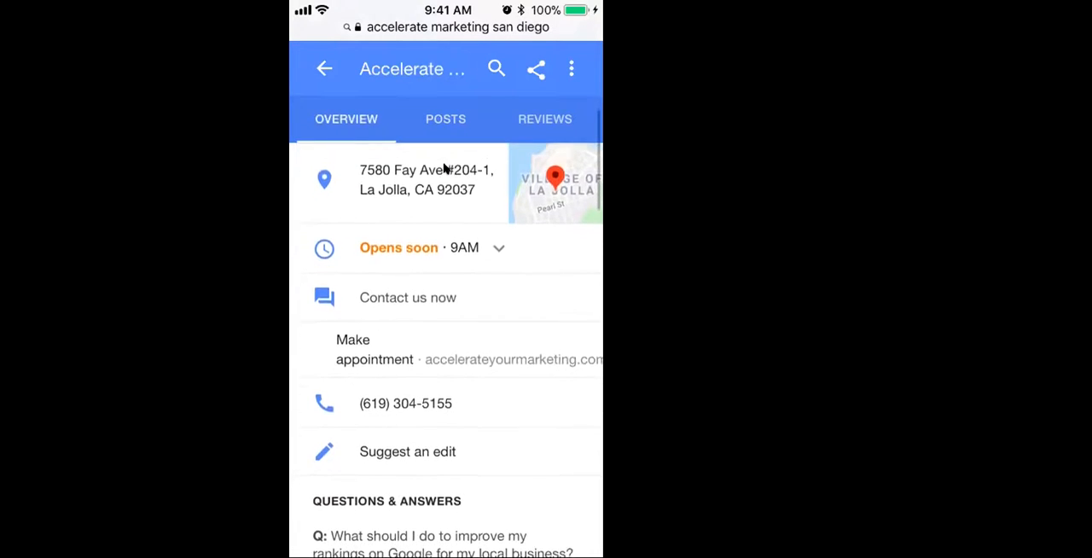
scroll("down", 3)
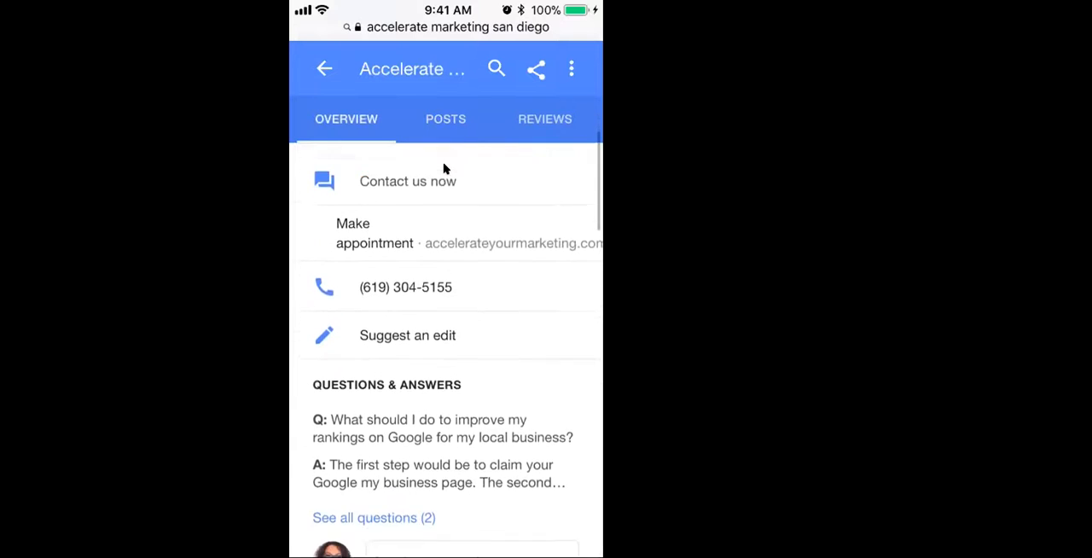
scroll("down", 3)
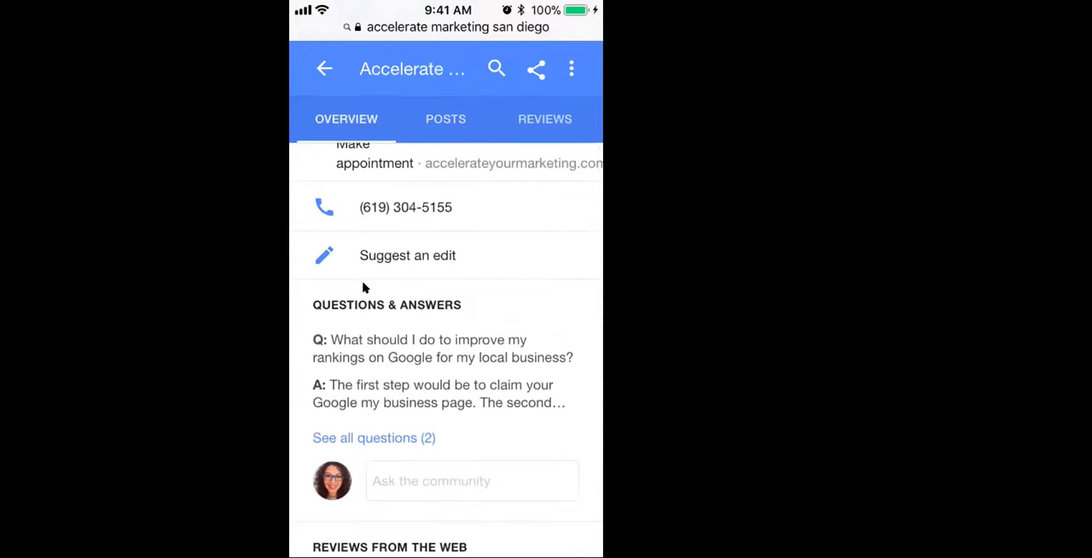
scroll("down", 3)
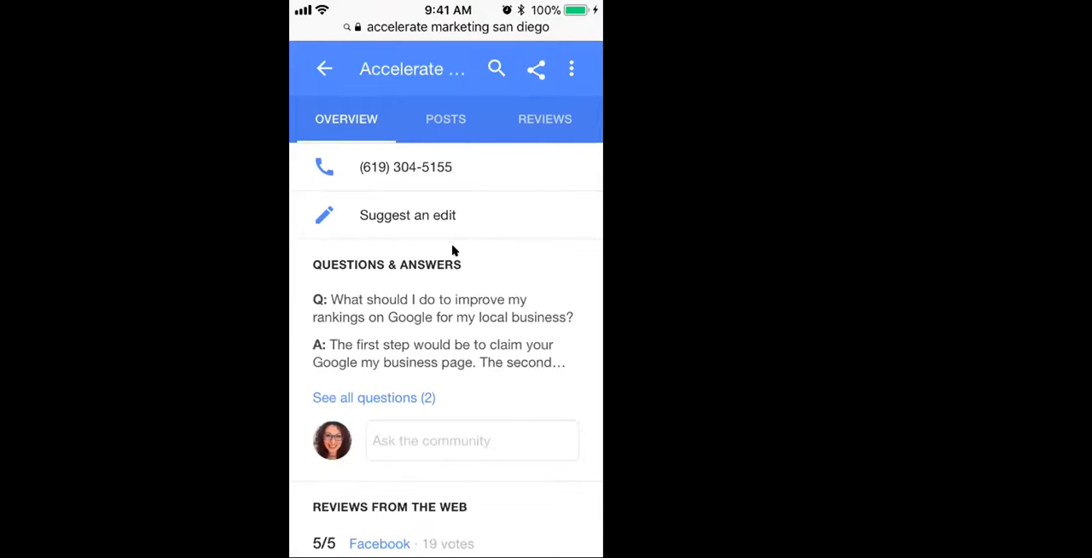
scroll("down", 3)
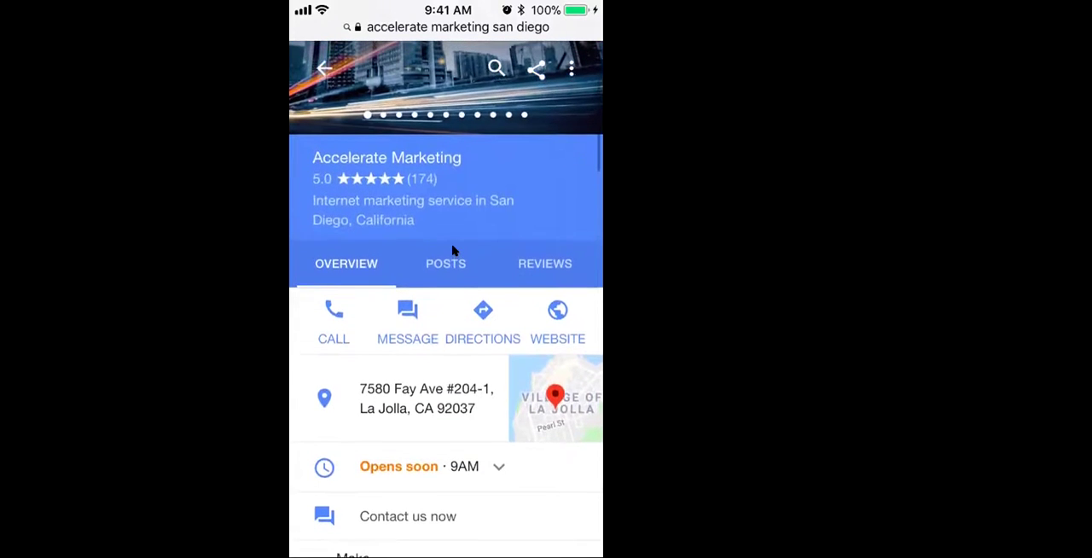
- Scroll down to appointment, phone, Suggest an edit and the two-question Q&A section
scroll("down", 3)
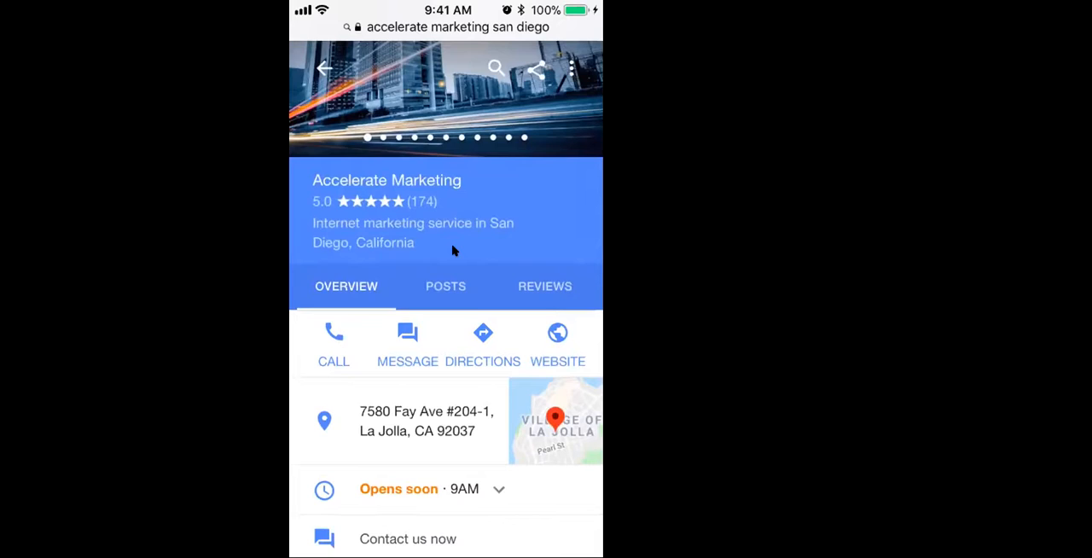
scroll("down", 3)
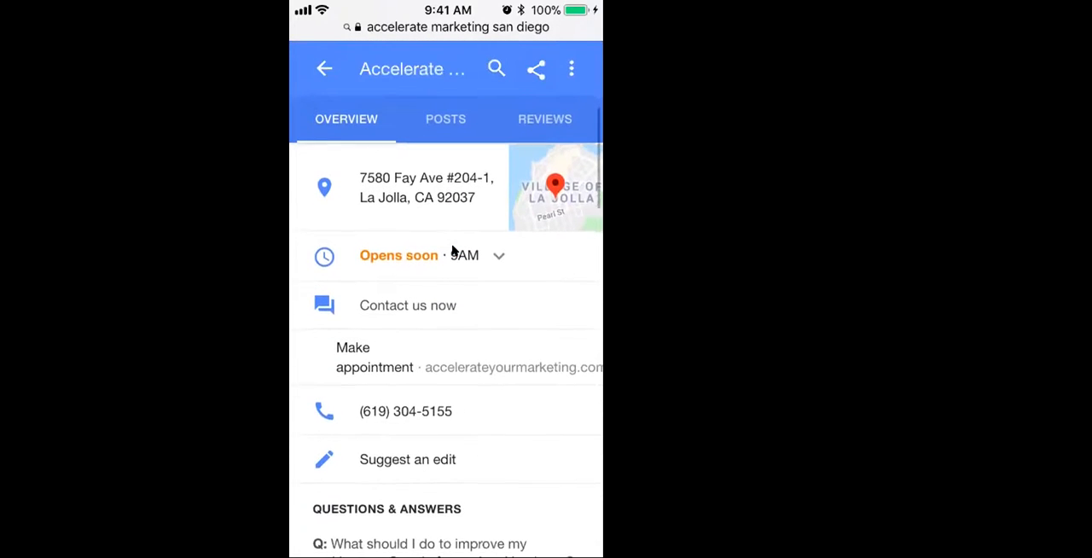
scroll("down", 3)
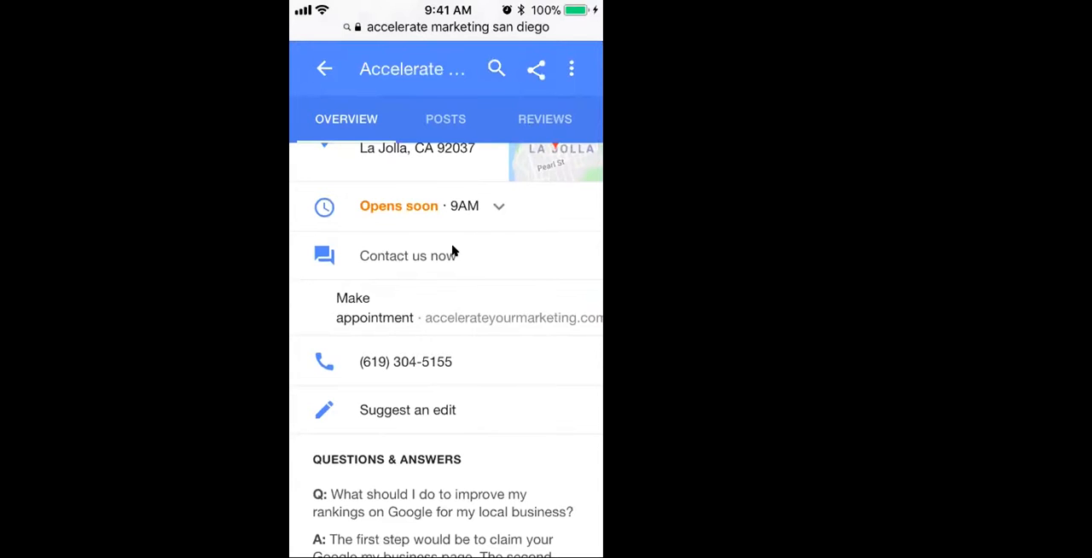
scroll("down", 3)
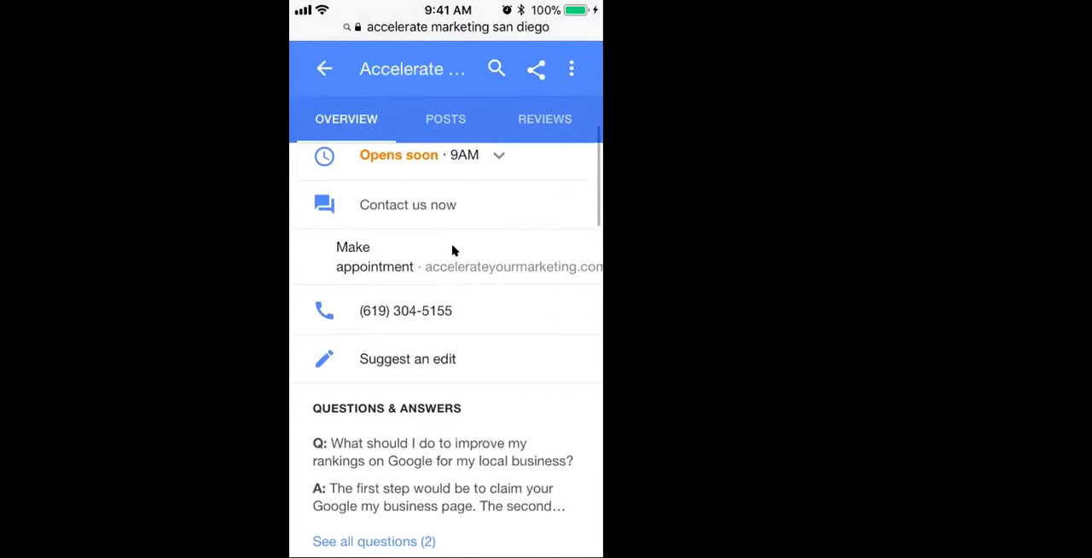
scroll("down", 3)
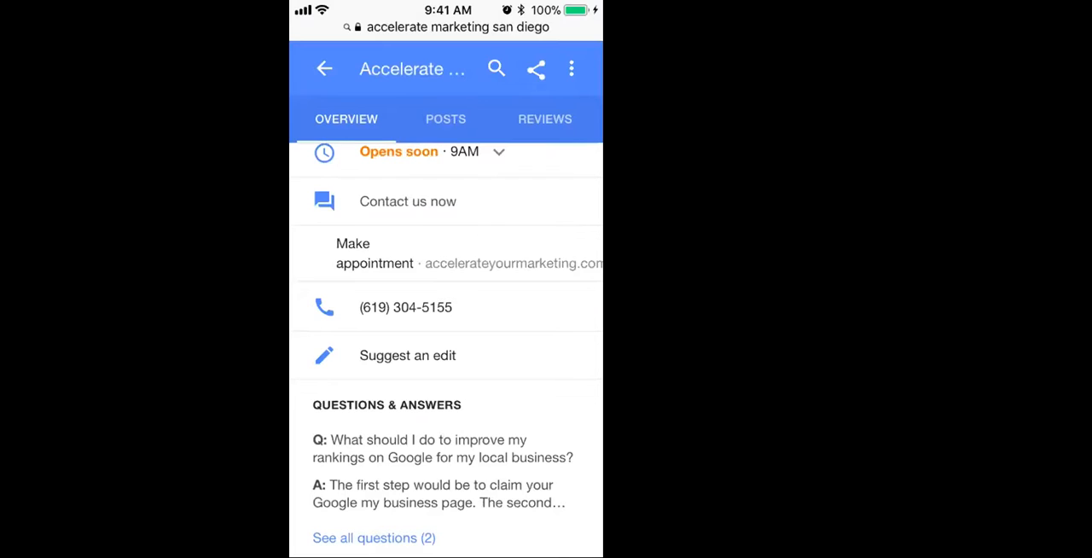
mouse_move(351, 92)
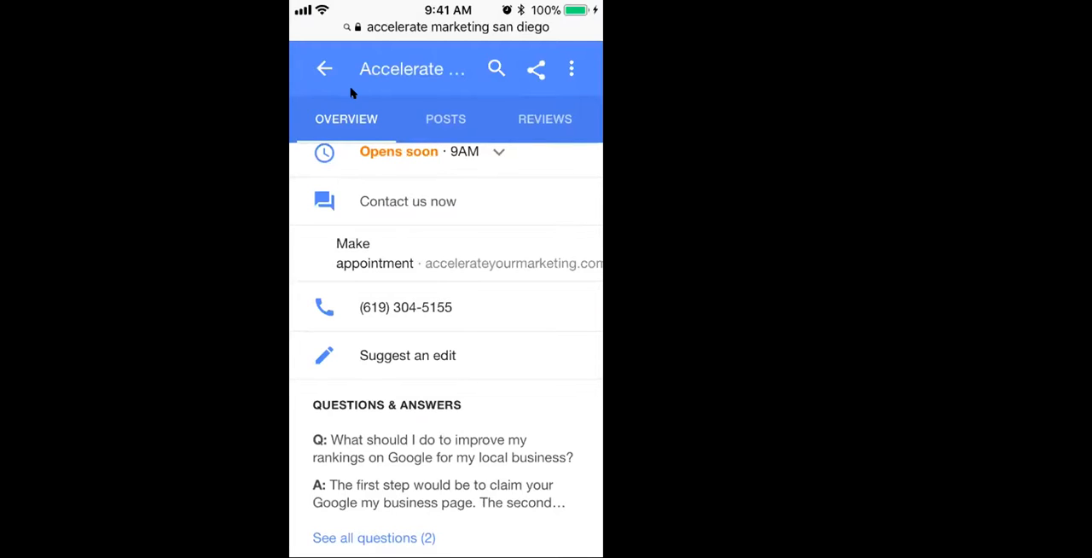
mouse_move(528, 528)
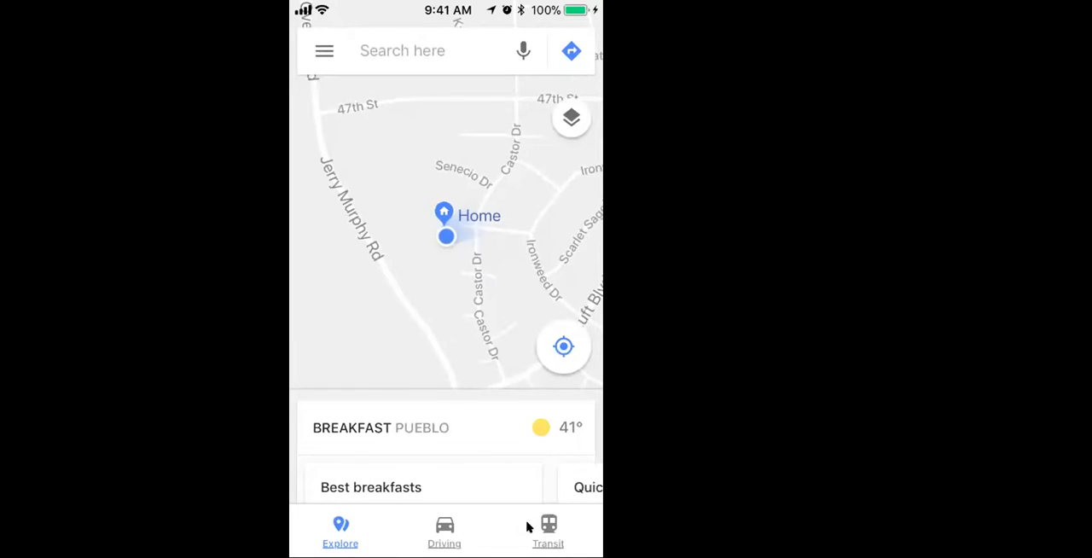
- Open the Google Maps main menu, then scroll back on the listing overview
left_click(324, 49)
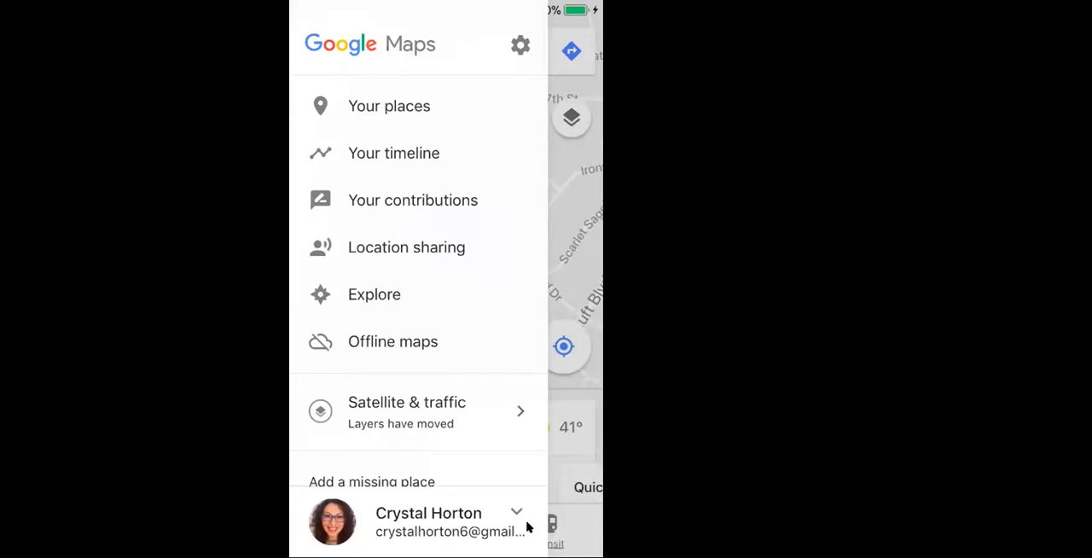
scroll("down", 3)
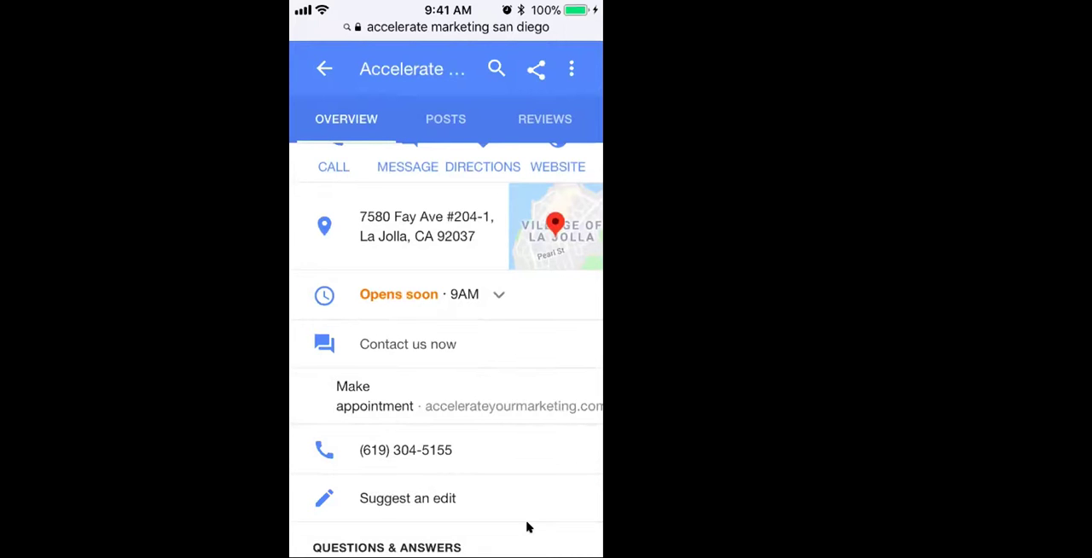
- Scroll the Overview to contact, phone and Suggest an edit, then tap that row
scroll("down", 3)
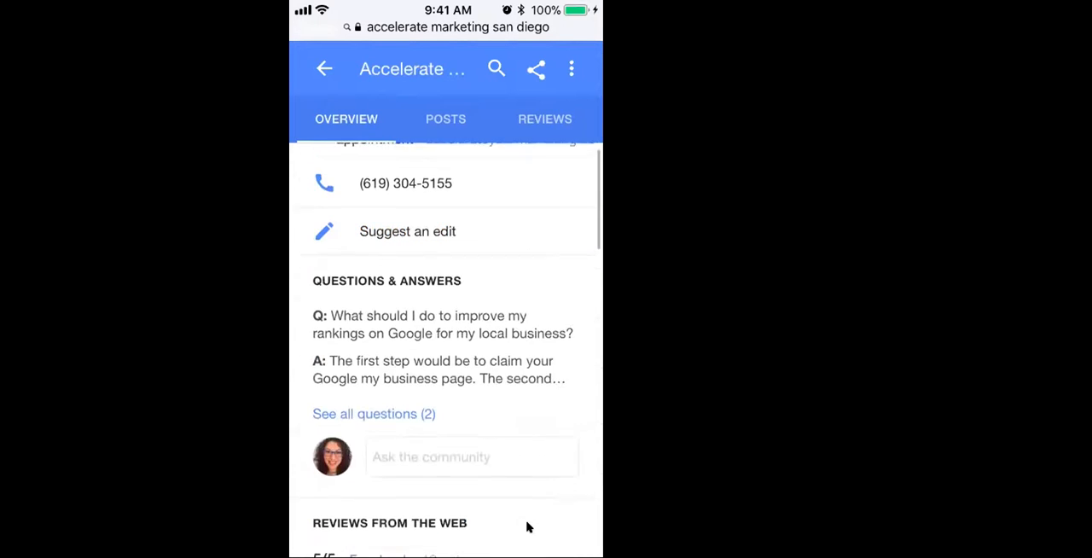
scroll("up", 3)
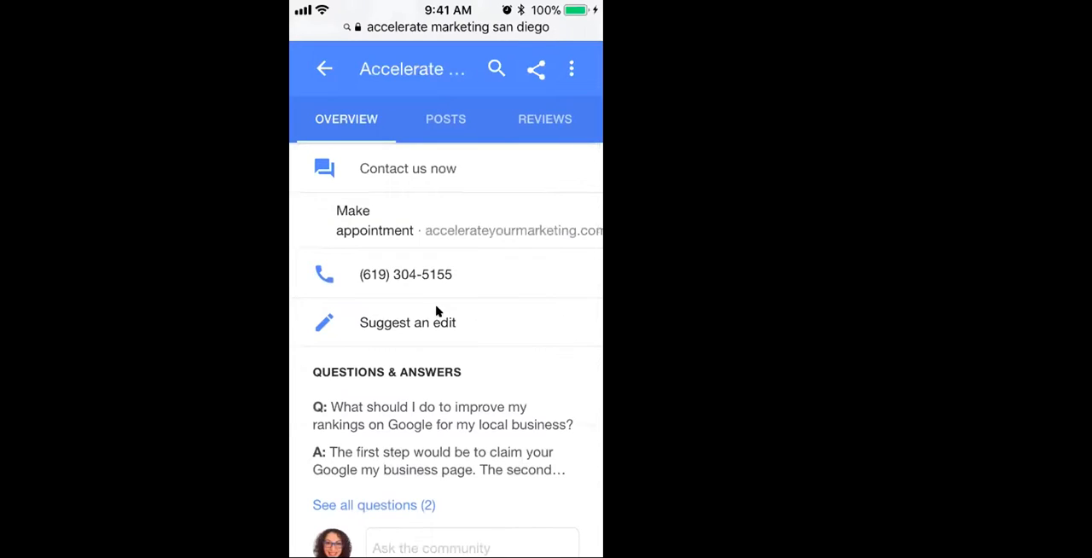
mouse_move(425, 336)
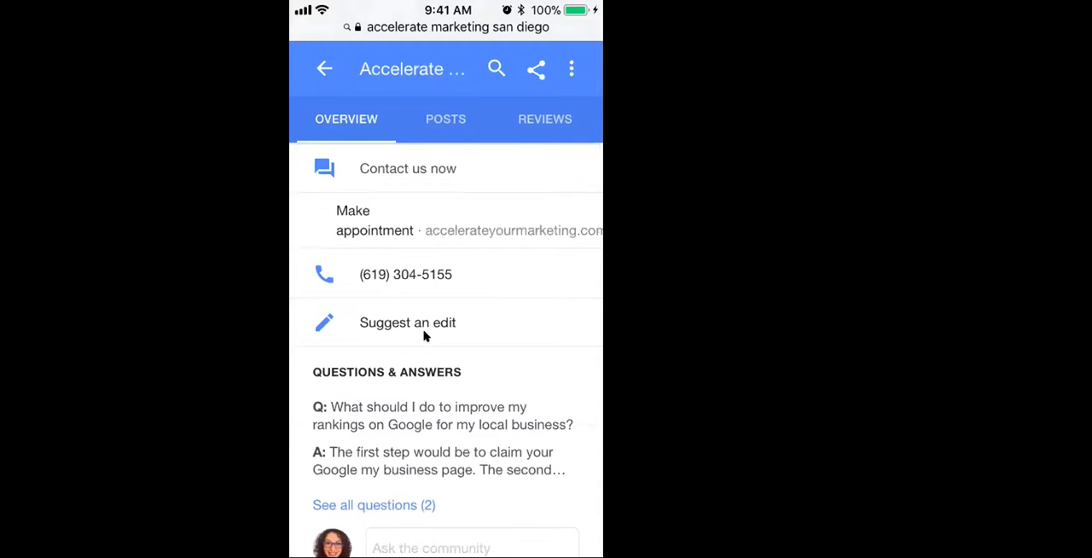
left_click(407, 322)
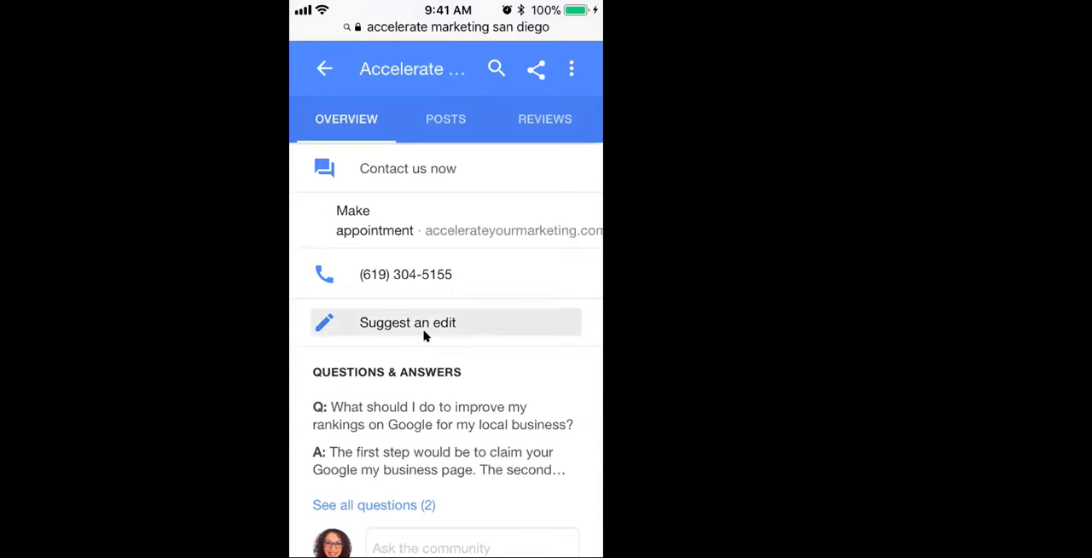
- Open Suggest an edit and scroll through name, address, hours, phone, website and description
left_click(407, 322)
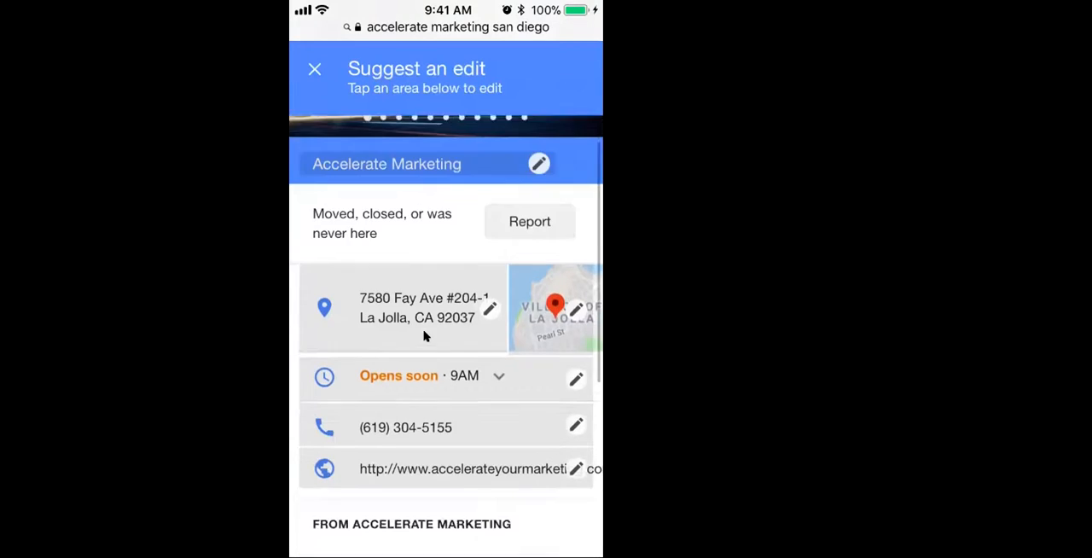
scroll("down", 3)
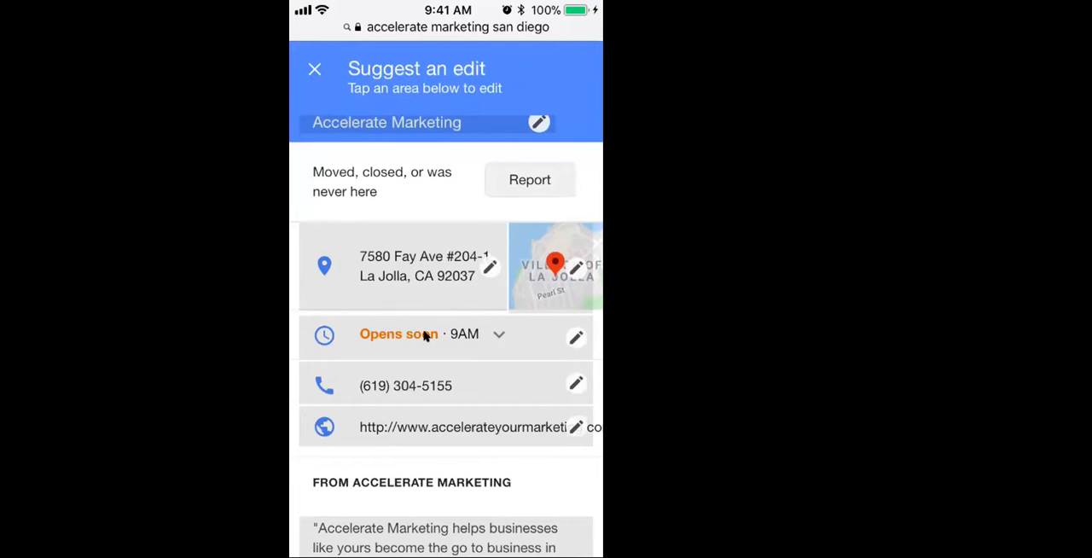
scroll("down", 3)
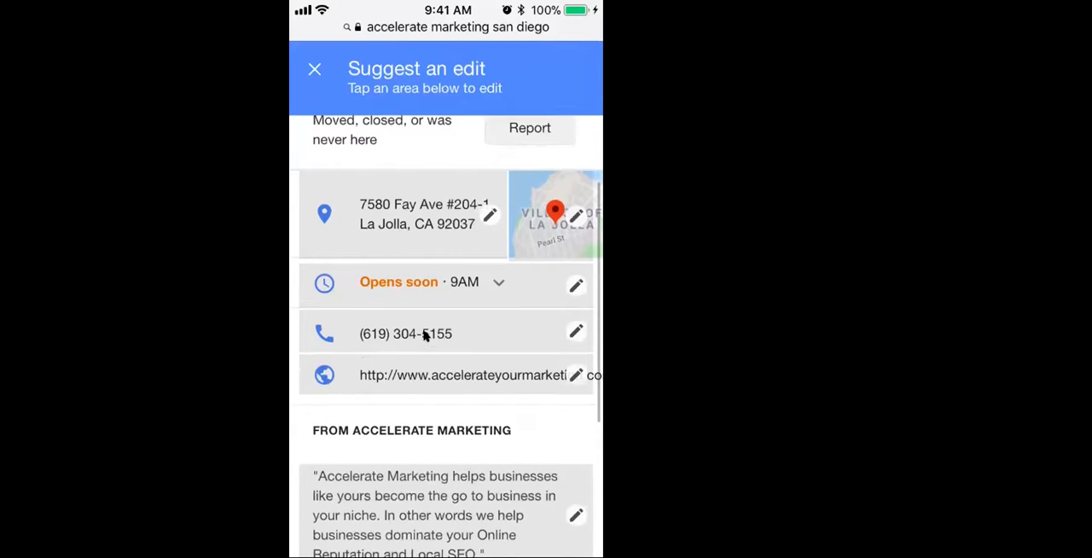
scroll("down", 3)
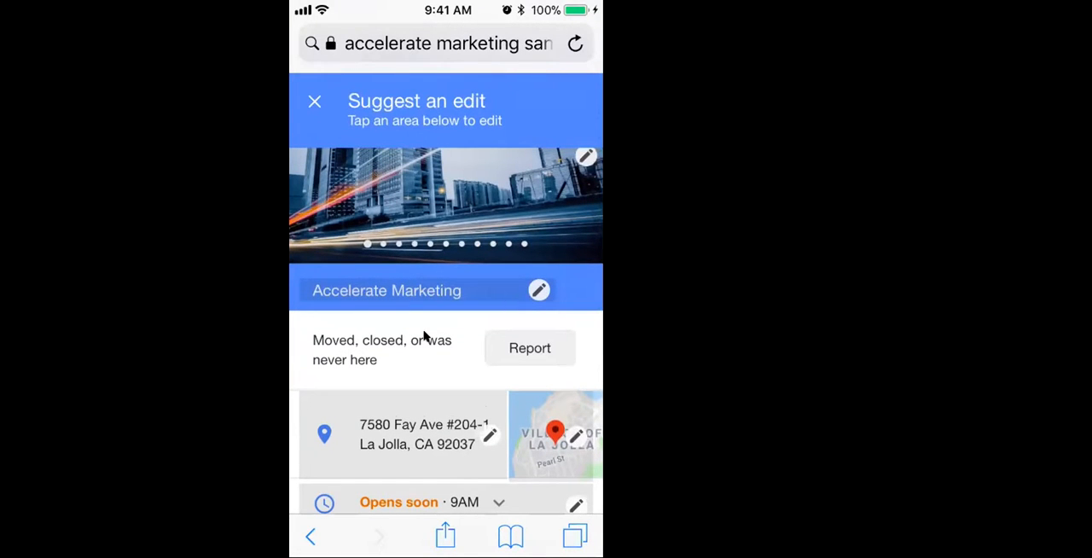
scroll("down", 3)
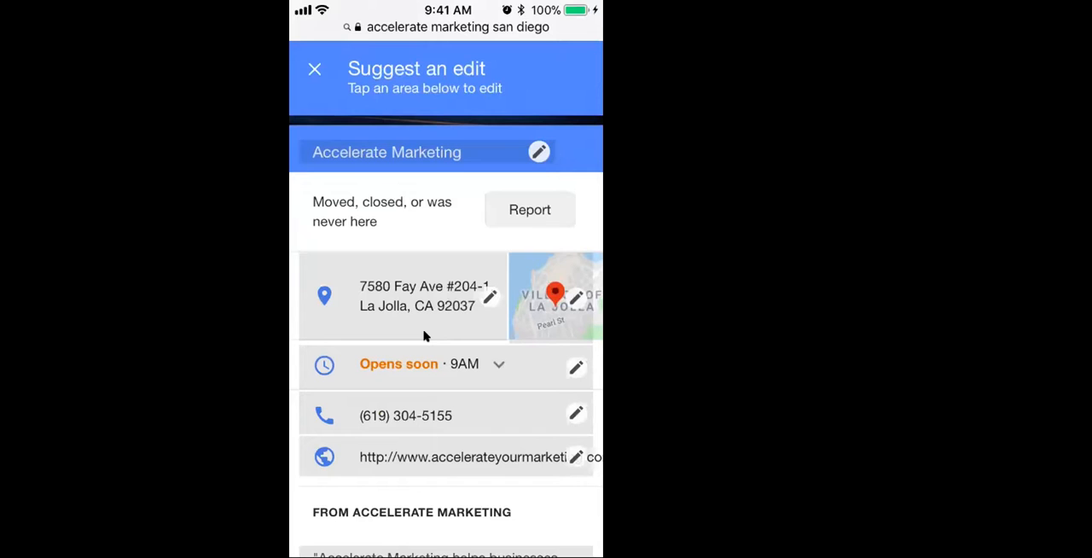